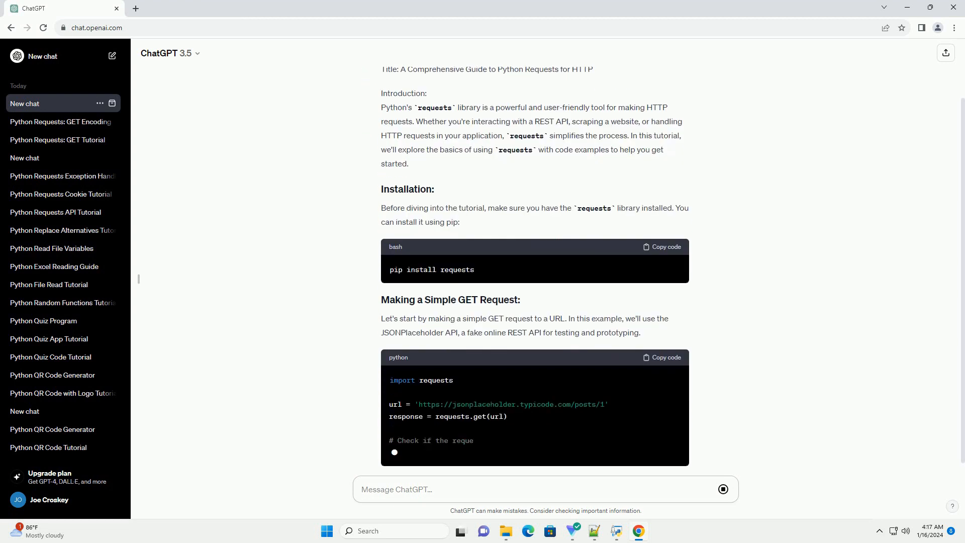
{"action": "scroll", "scroll_direction": "down", "scroll_amount": 3}
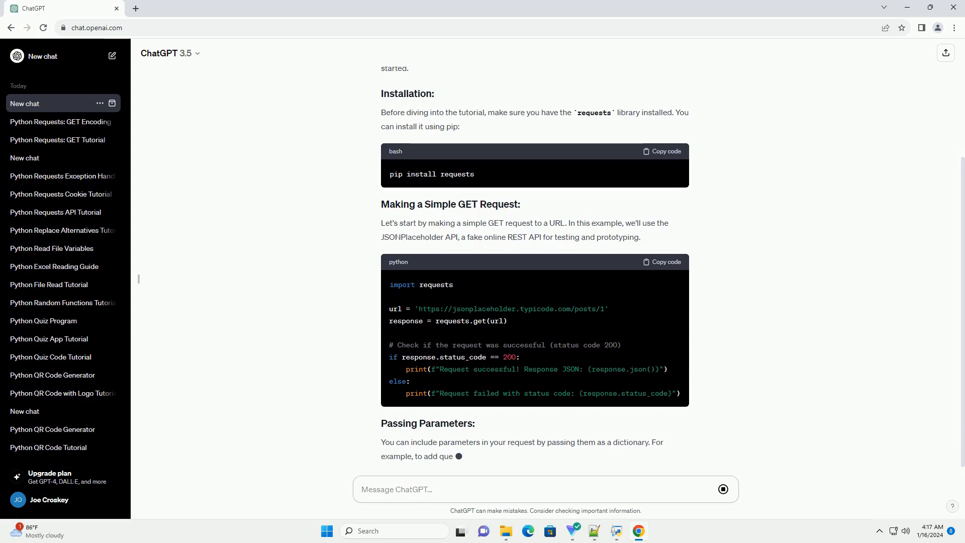
{"action": "scroll", "scroll_direction": "down", "scroll_amount": 3}
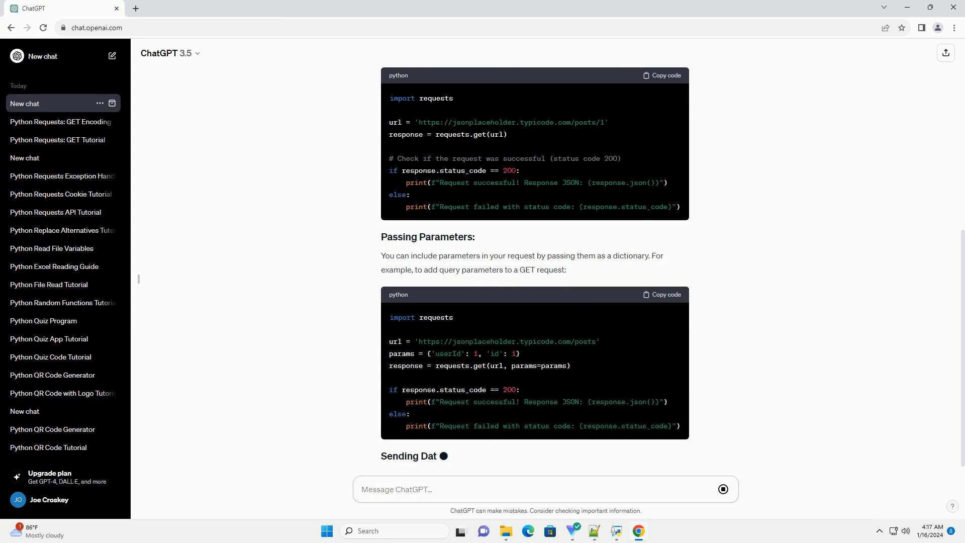
{"action": "scroll", "scroll_direction": "down", "scroll_amount": 3}
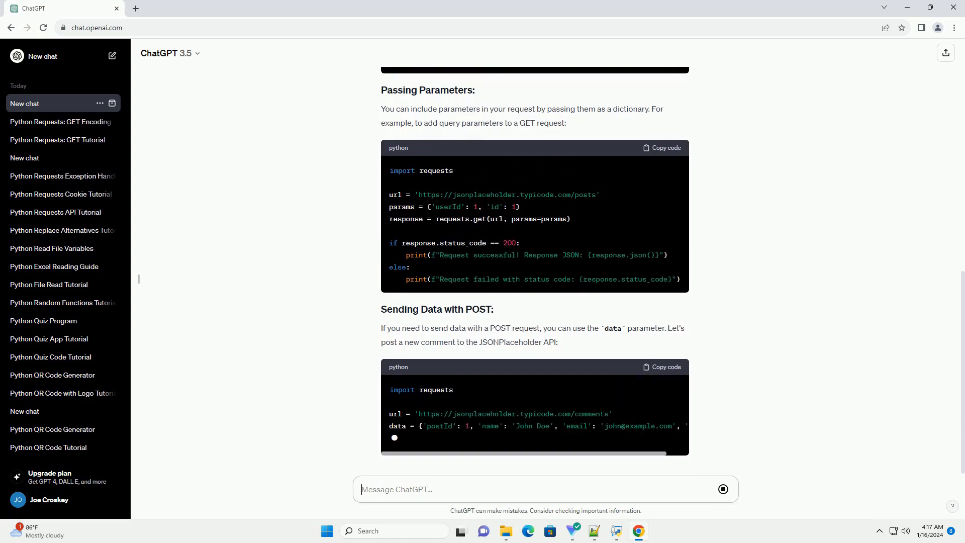
{"action": "scroll", "scroll_direction": "down", "scroll_amount": 3}
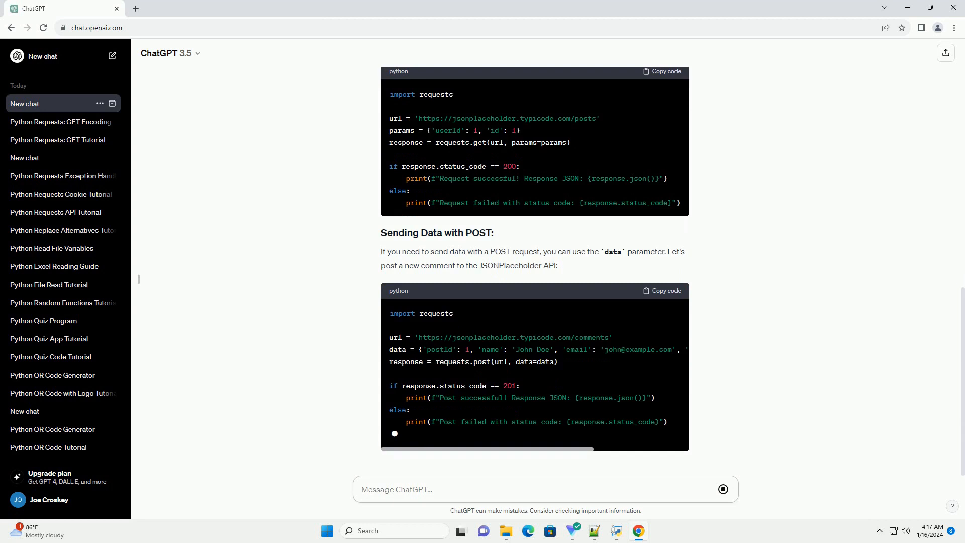
{"action": "scroll", "scroll_direction": "down", "scroll_amount": 3}
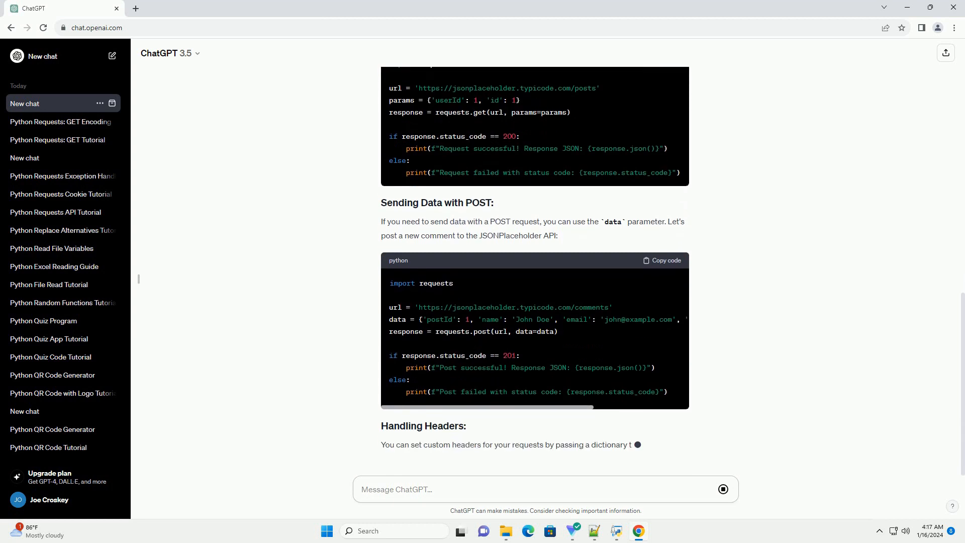
{"action": "scroll", "scroll_direction": "down", "scroll_amount": 3}
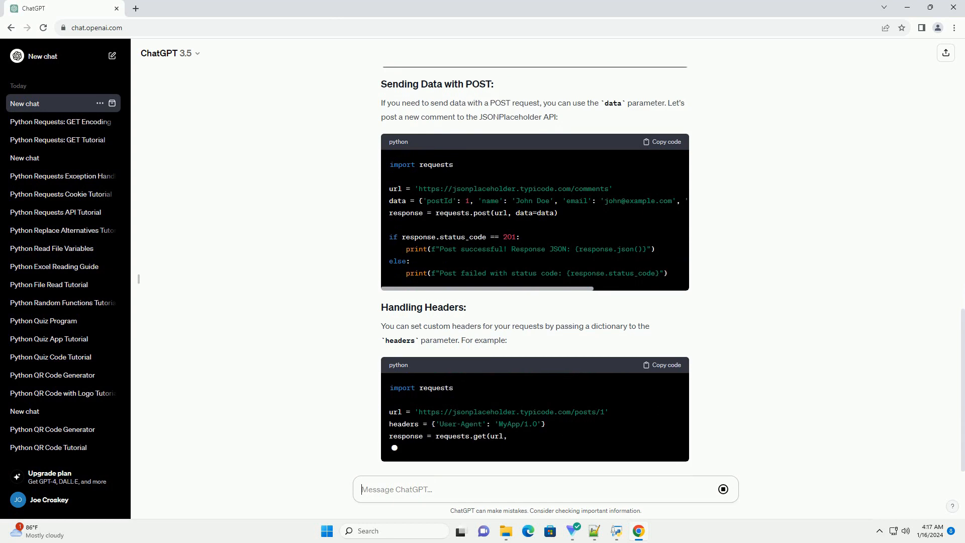
{"action": "scroll", "scroll_direction": "down", "scroll_amount": 3}
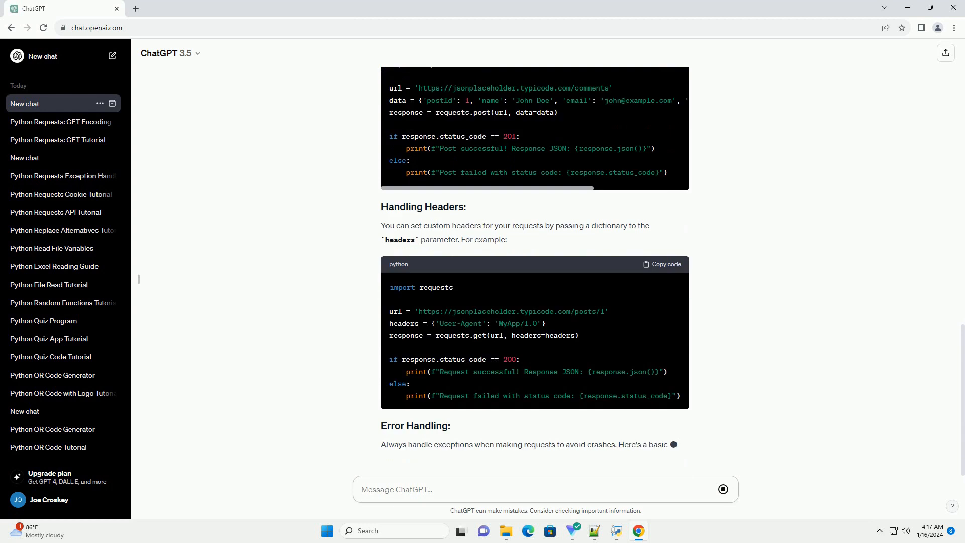
{"action": "scroll", "scroll_direction": "down", "scroll_amount": 3}
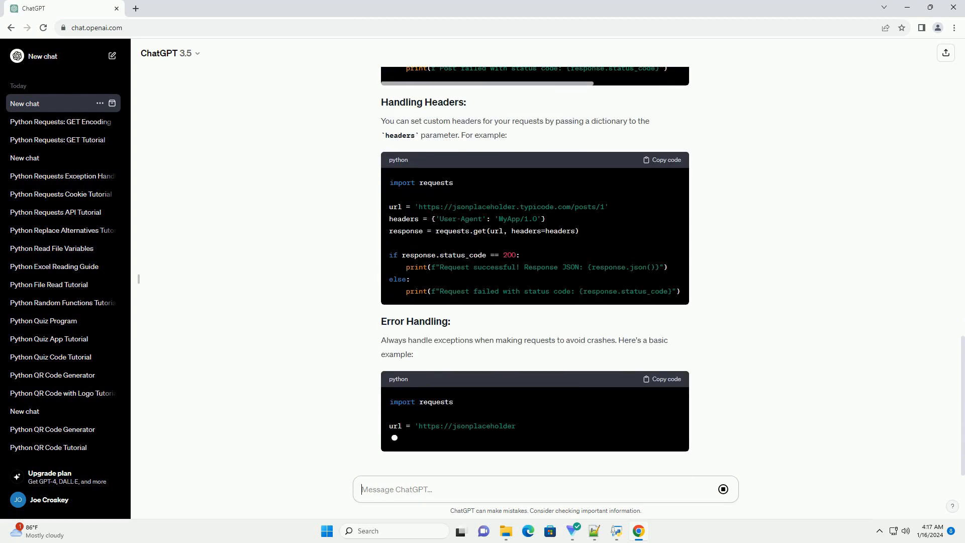